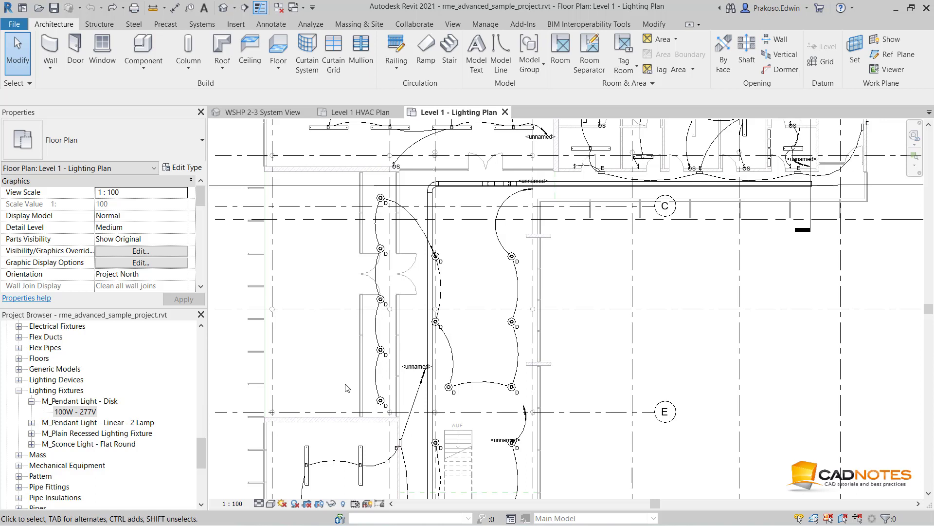
- Window-select the 16 mixed elements along the left corridor
click(379, 400)
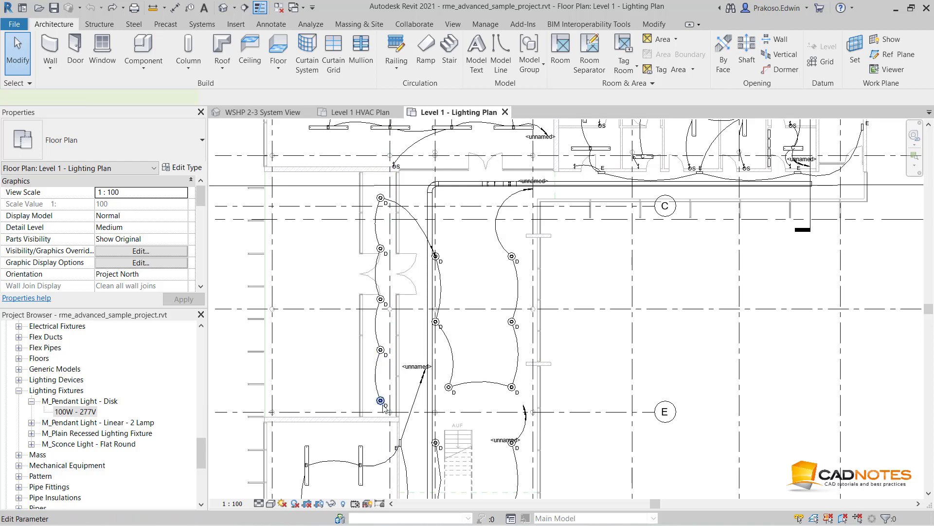
click(381, 400)
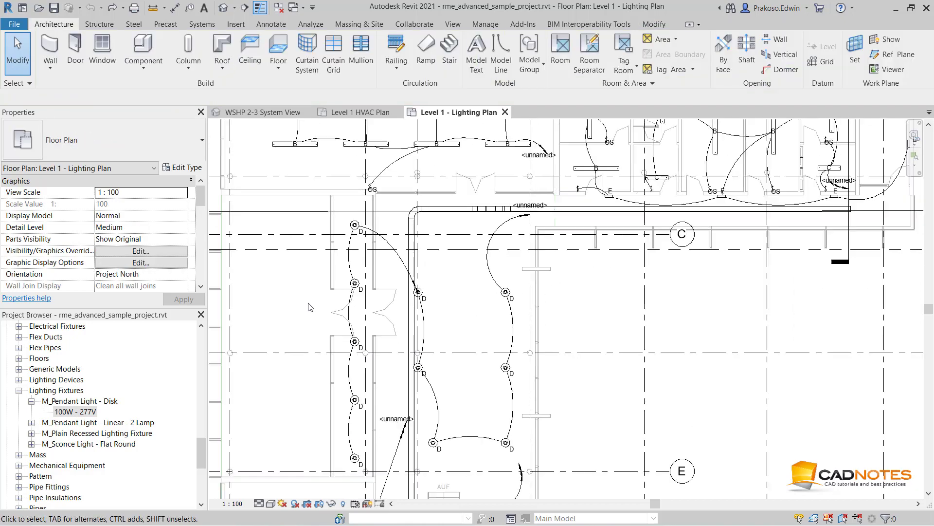
scroll(down, 3)
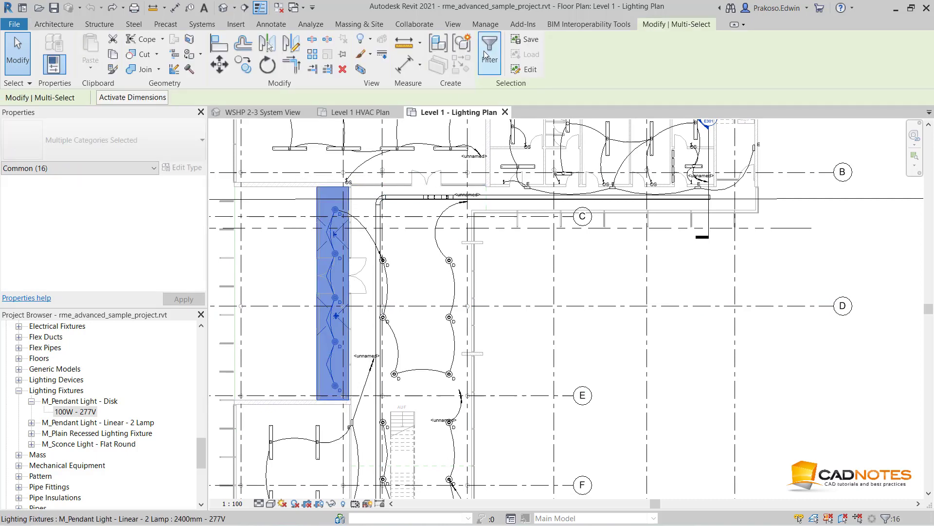
- In the Filter dialog, uncheck every category and keep only Lighting Fixtures
click(489, 47)
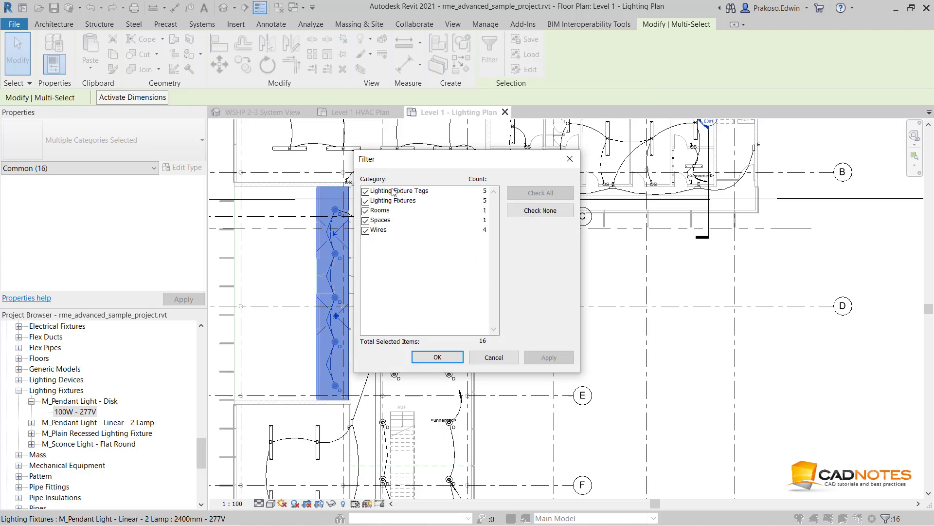
mouse_move(513, 242)
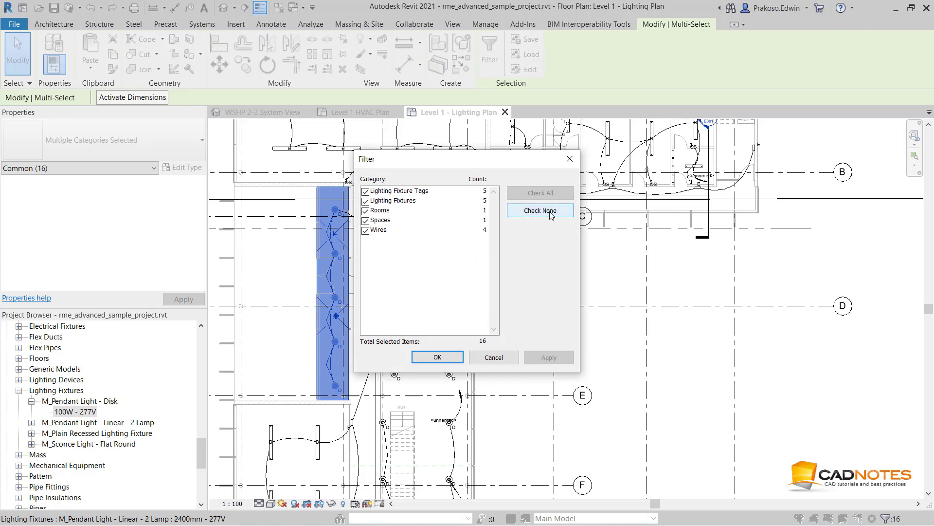
click(538, 210)
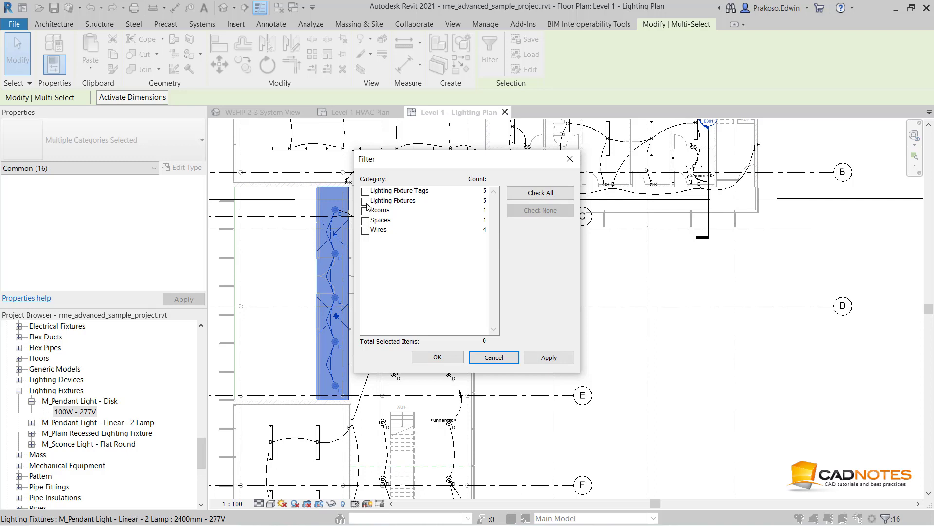
click(366, 200)
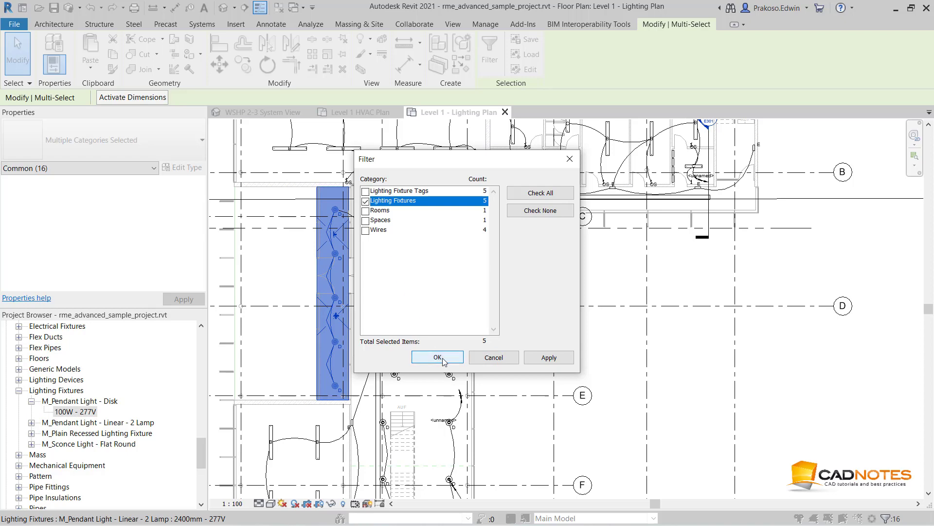
- Confirm the filter so only the 5 disk pendant lighting fixtures stay selected
click(436, 358)
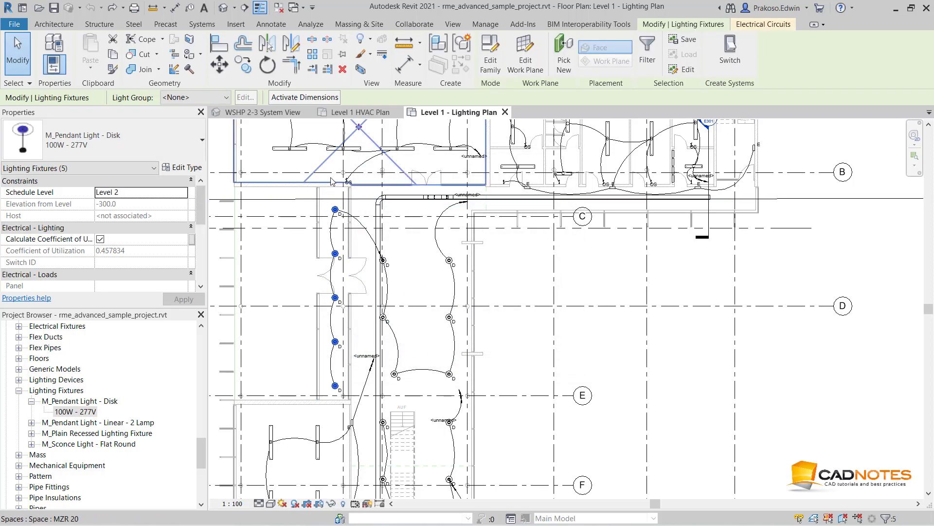
mouse_move(281, 306)
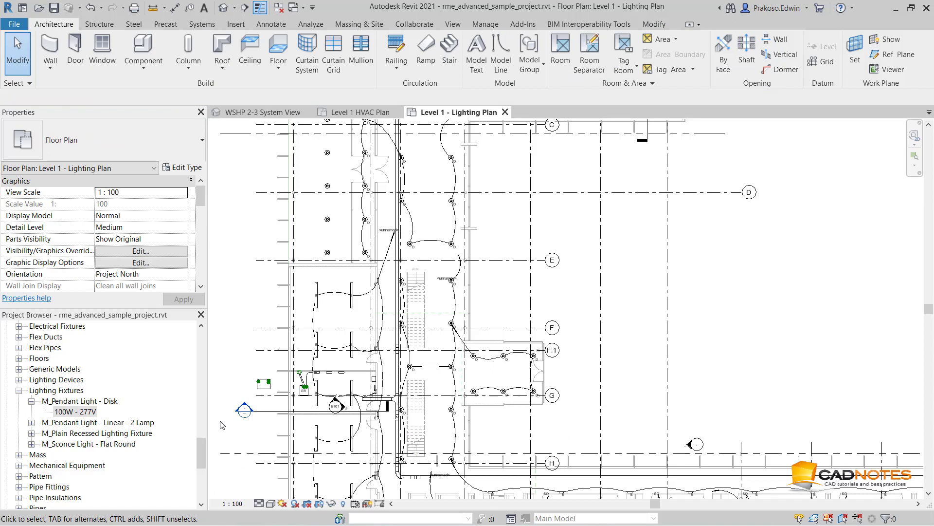
- In the Project Browser, expand Lighting Fixtures > M_Pendant Light - Disk and pick 100W - 277V
click(19, 390)
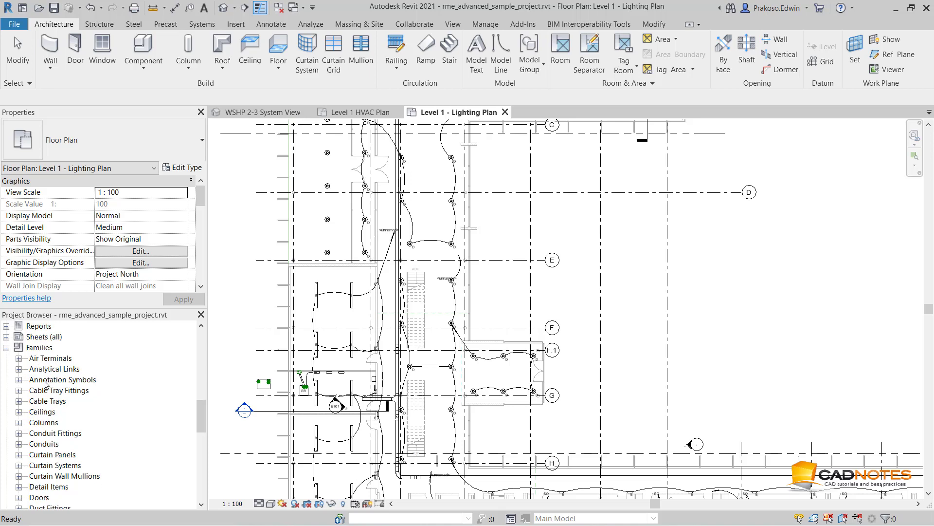
scroll(down, 3)
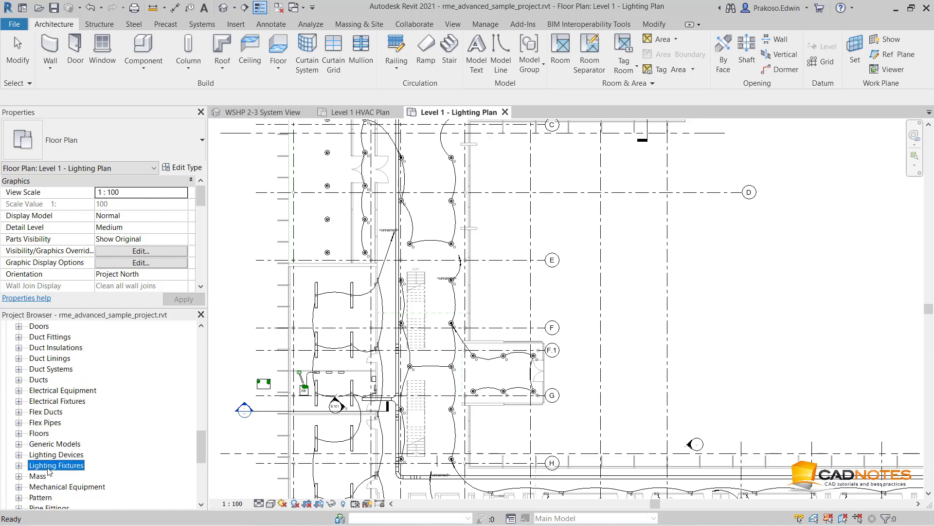
click(19, 466)
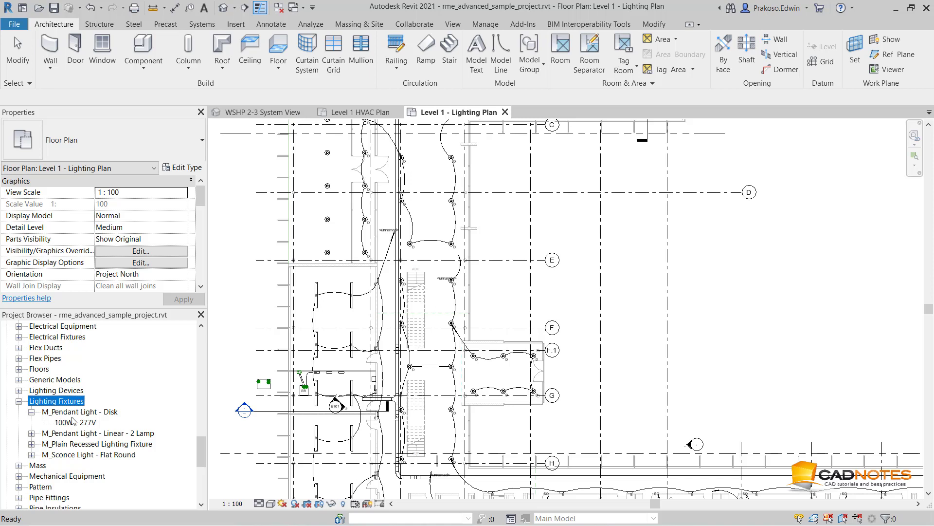
mouse_move(76, 424)
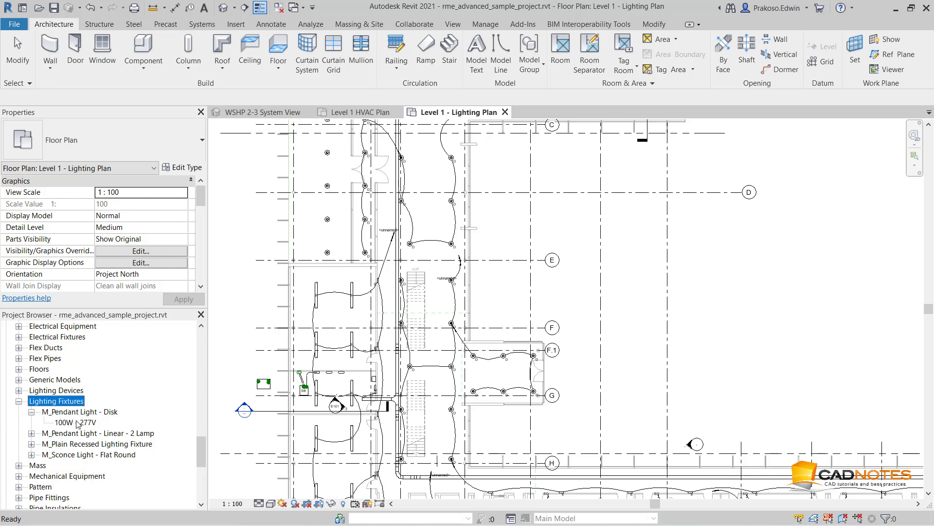
click(71, 422)
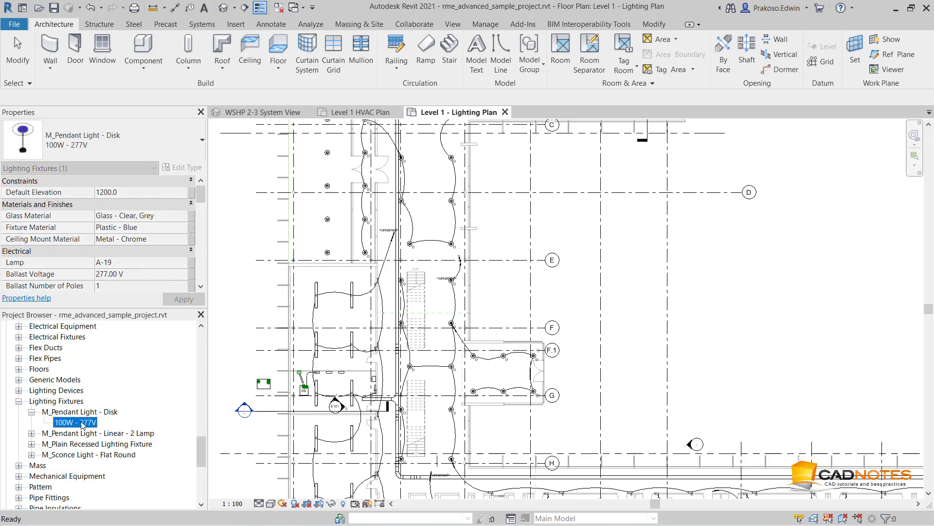
- Select all instances of the 100W - 277V pendant disk type visible in the view
right_click(75, 421)
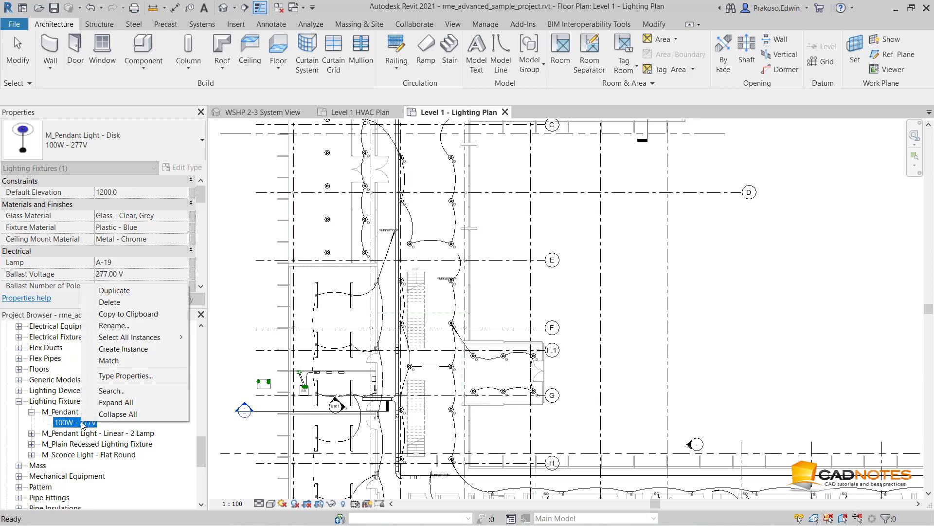
mouse_move(130, 337)
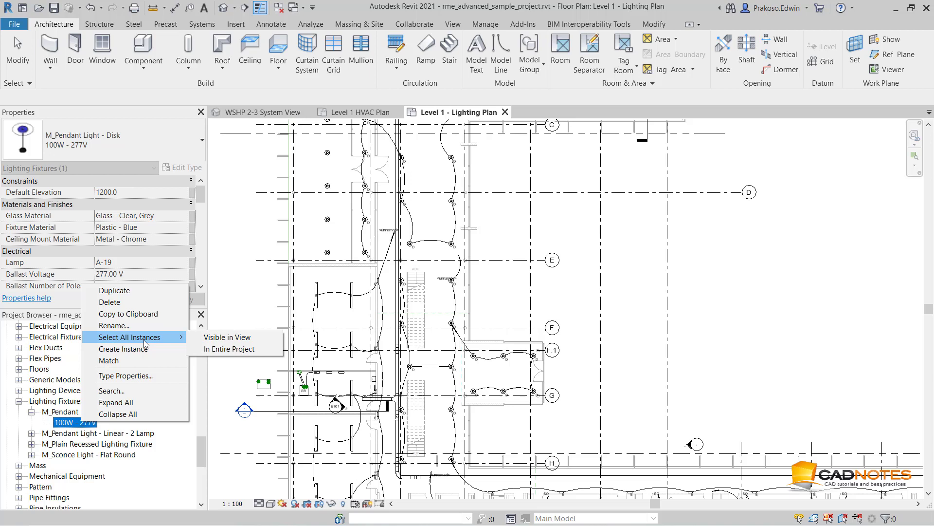
mouse_move(234, 338)
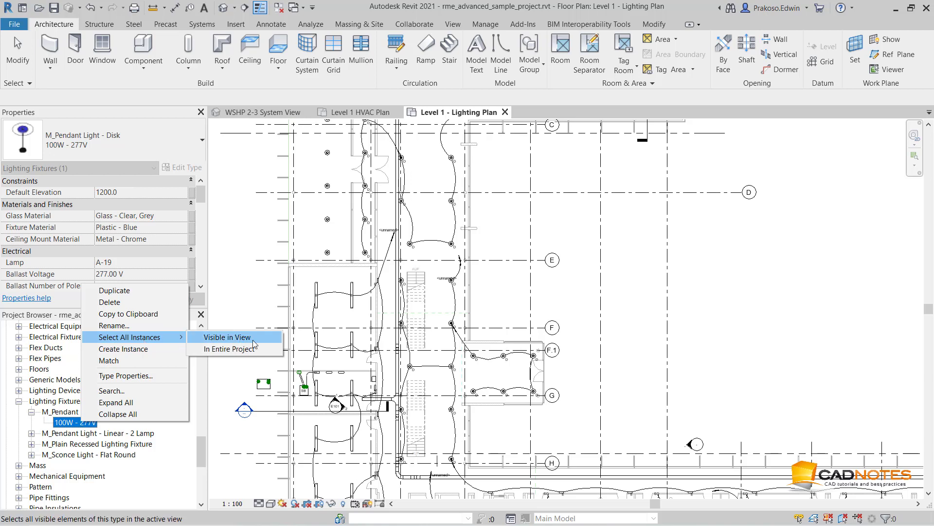
mouse_move(228, 349)
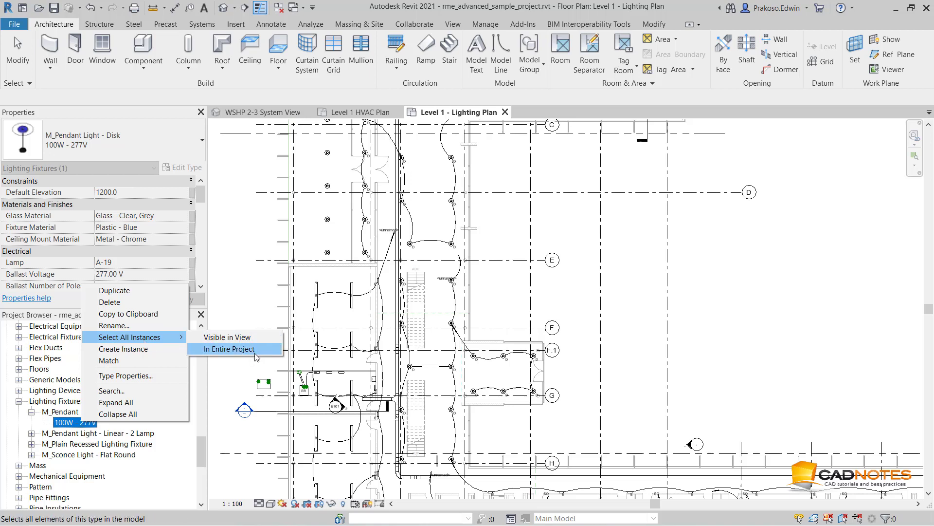
mouse_move(227, 337)
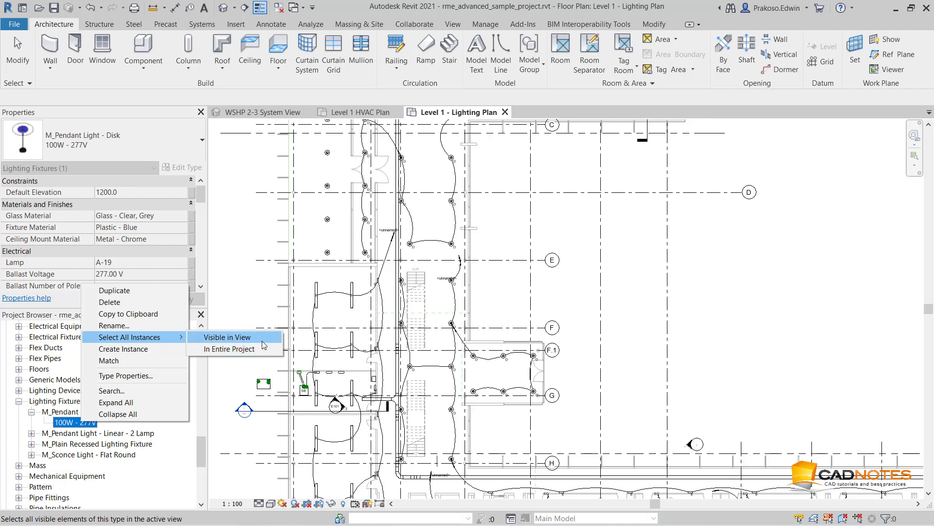
click(226, 336)
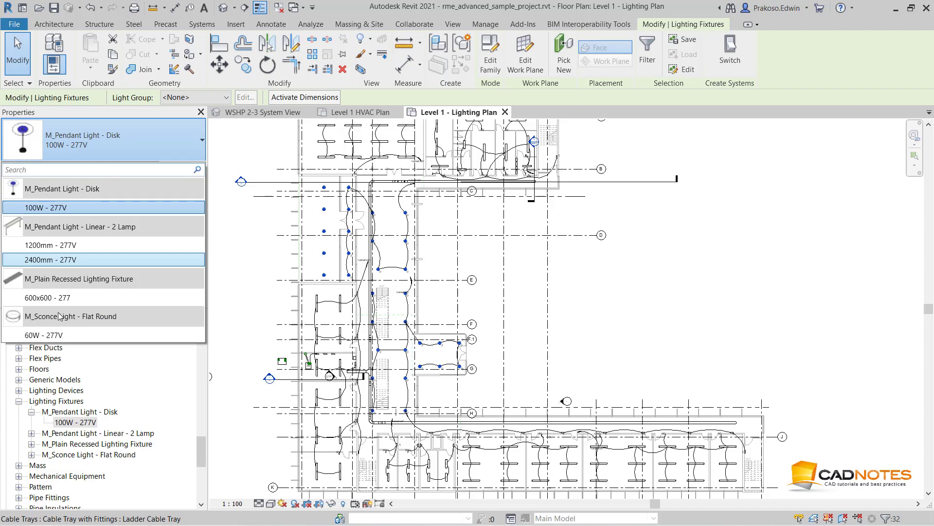
mouse_move(40, 333)
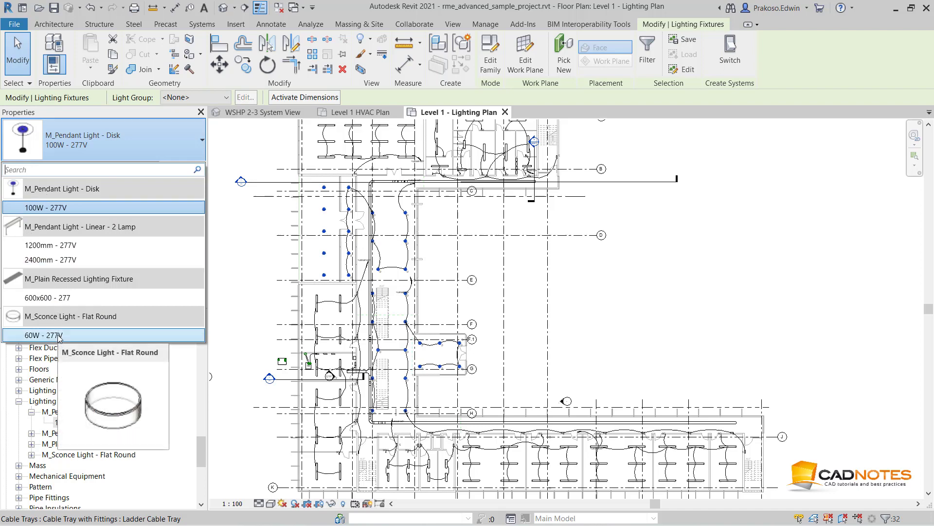